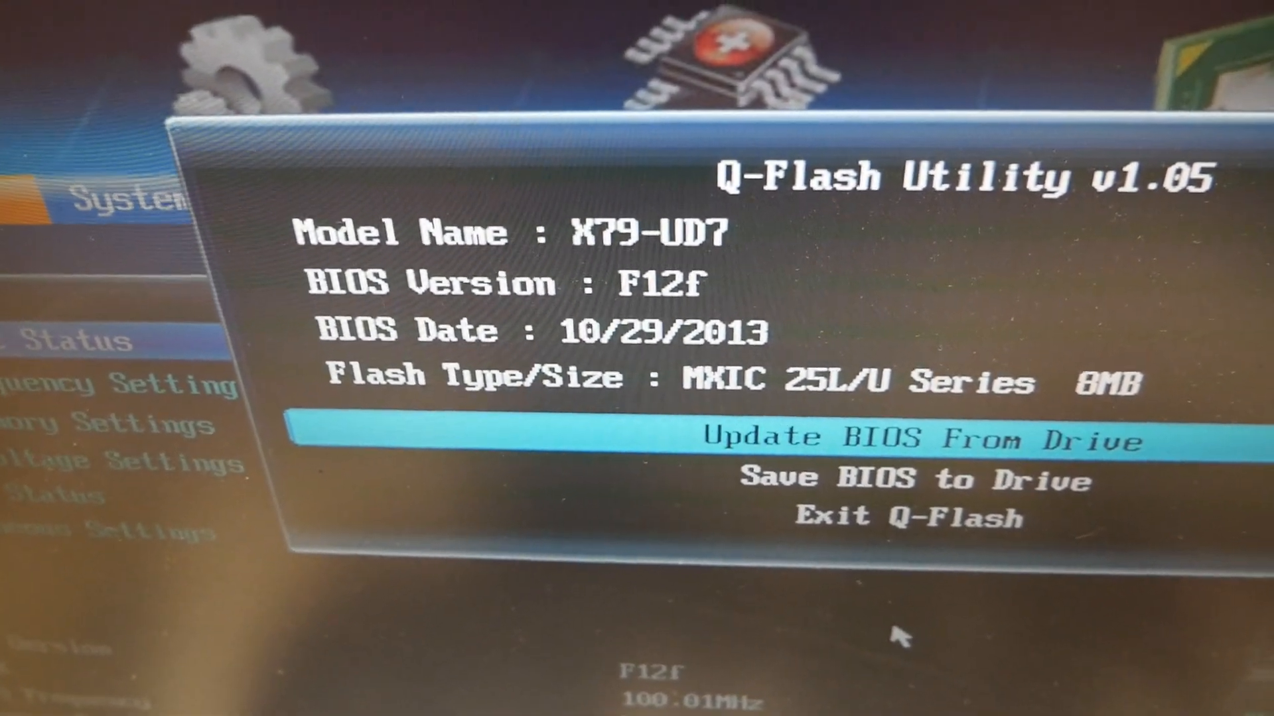
Update BIOS from the drive with the older X79.11E image, triggering the outdated-image warning.
left_click(926, 439)
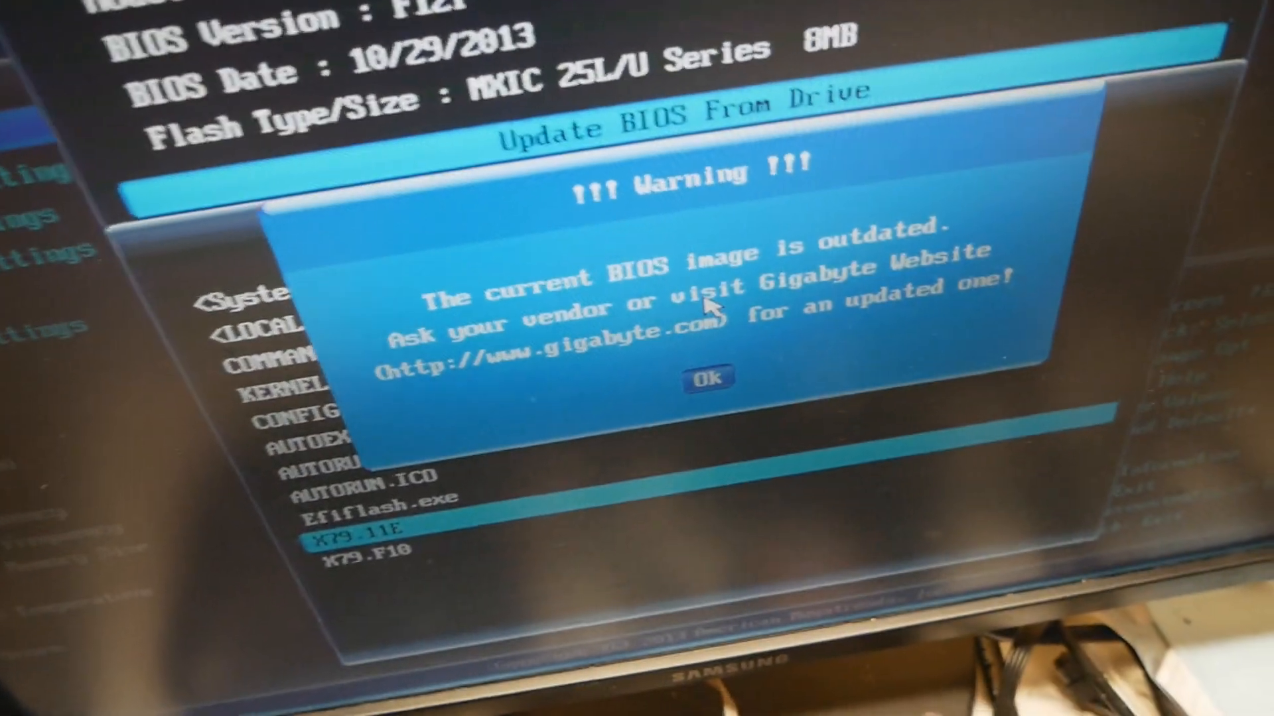
Dismiss the outdated-image warning and exit Q-Flash without flashing, keeping BIOS F12f.
left_click(712, 377)
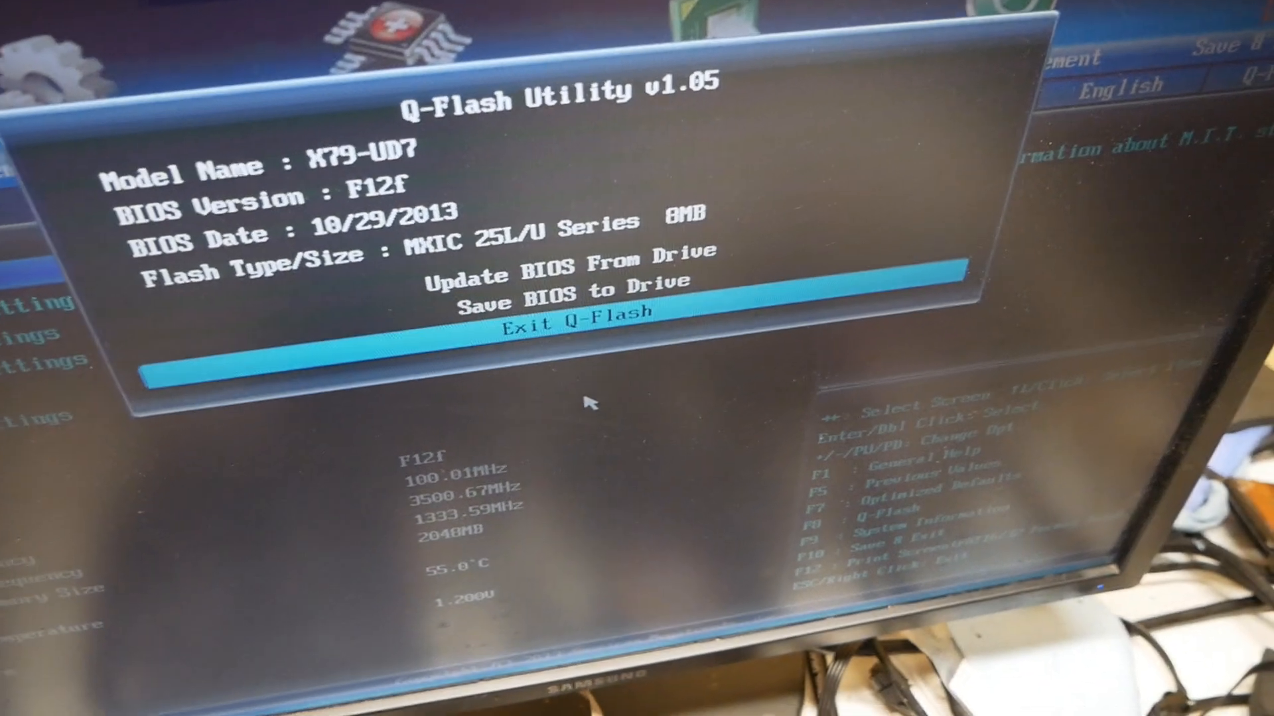
left_click(572, 312)
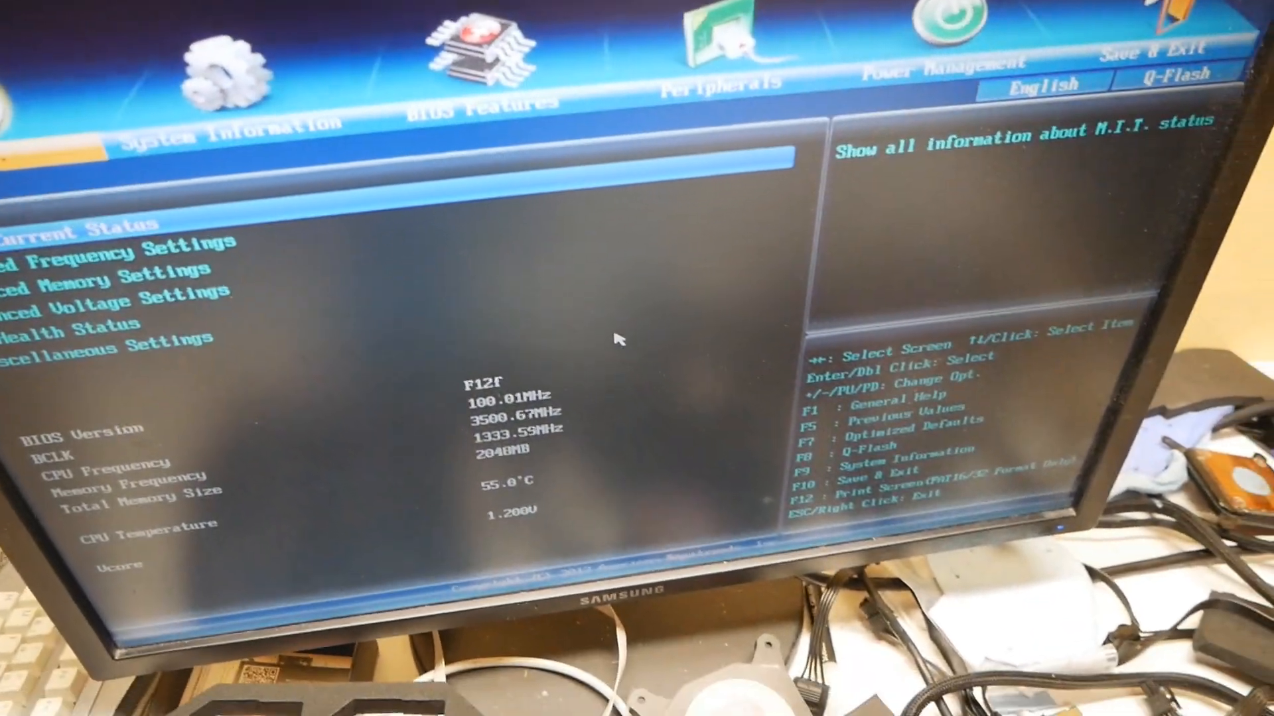